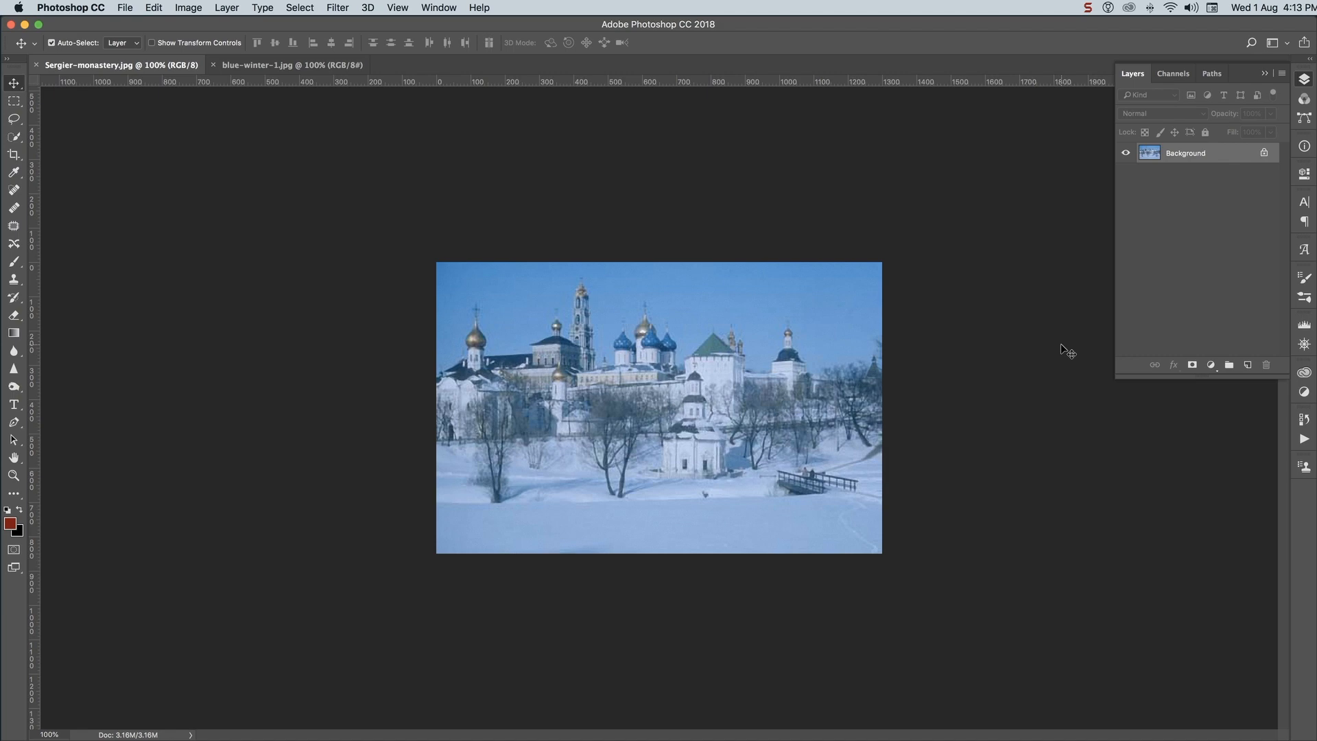
Bring up the Convert to Profile options for the monastery photo from the Edit menu.
left_click(152, 8)
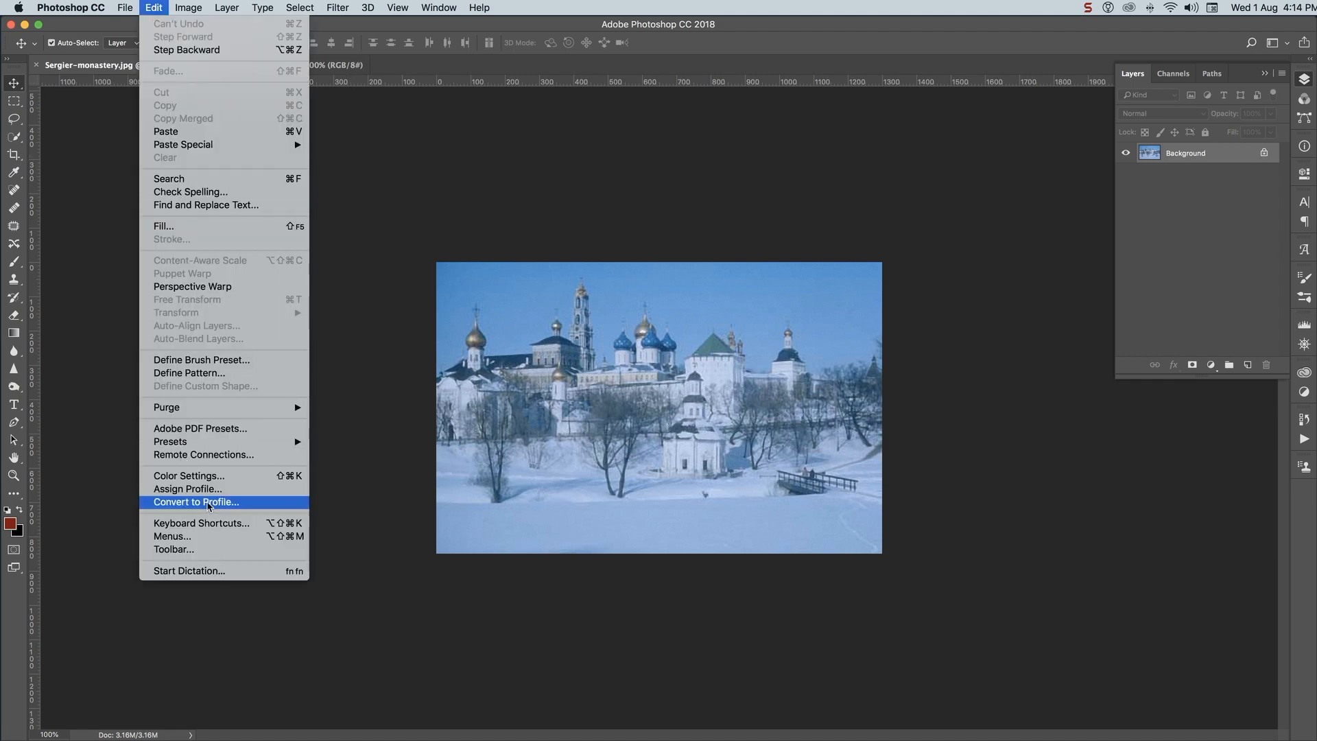
left_click(197, 502)
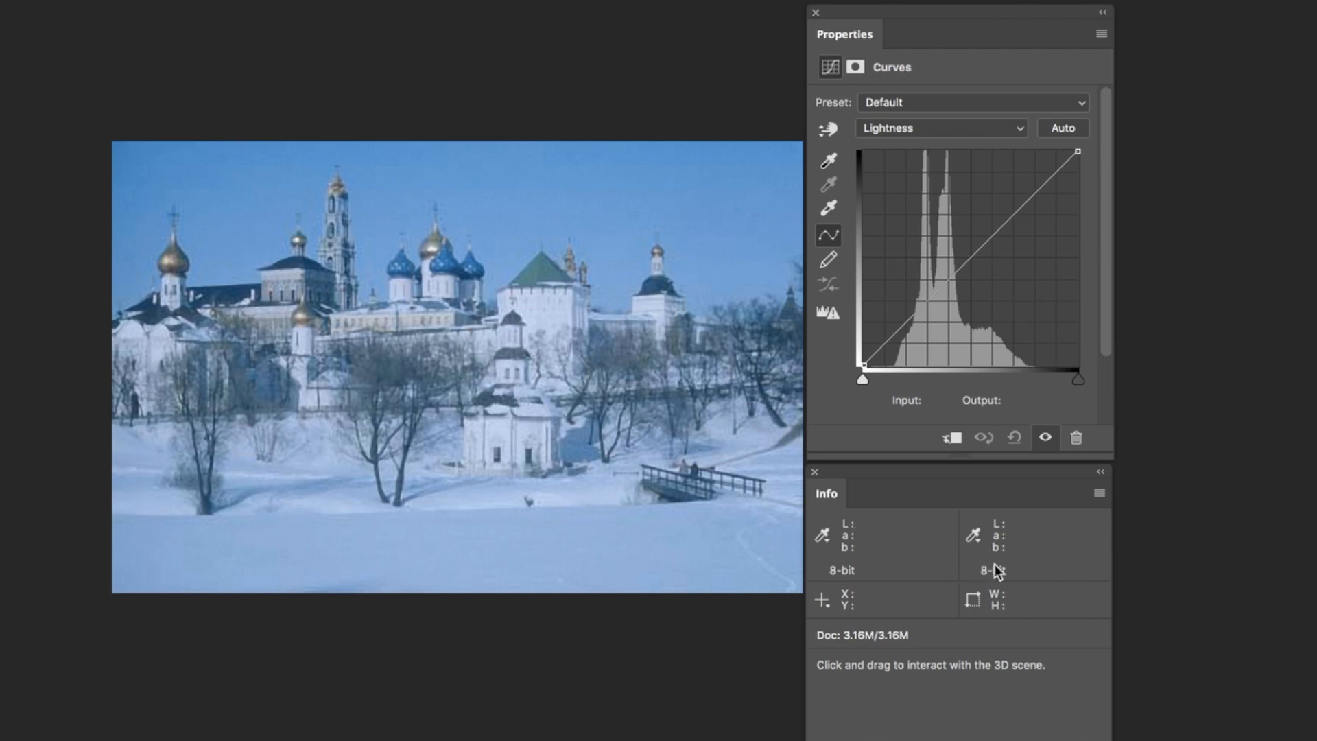
mouse_move(859, 534)
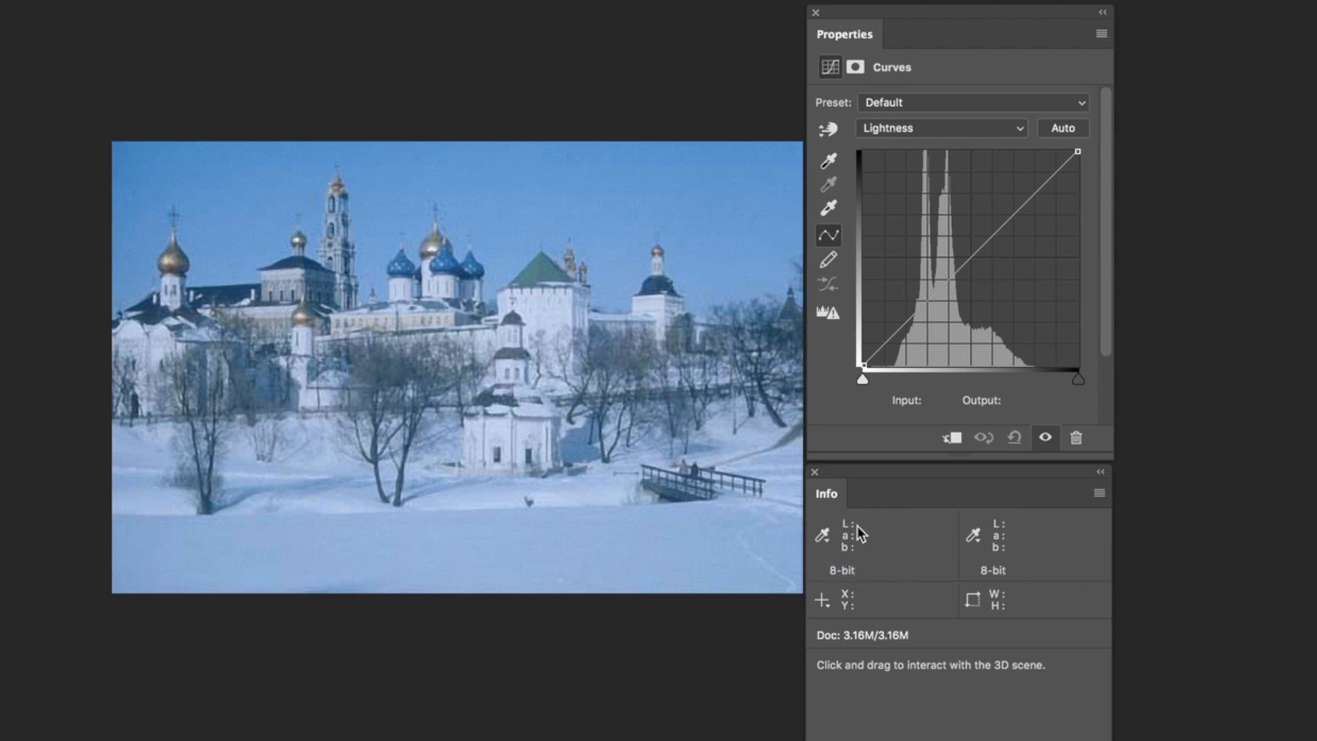
mouse_move(1092, 517)
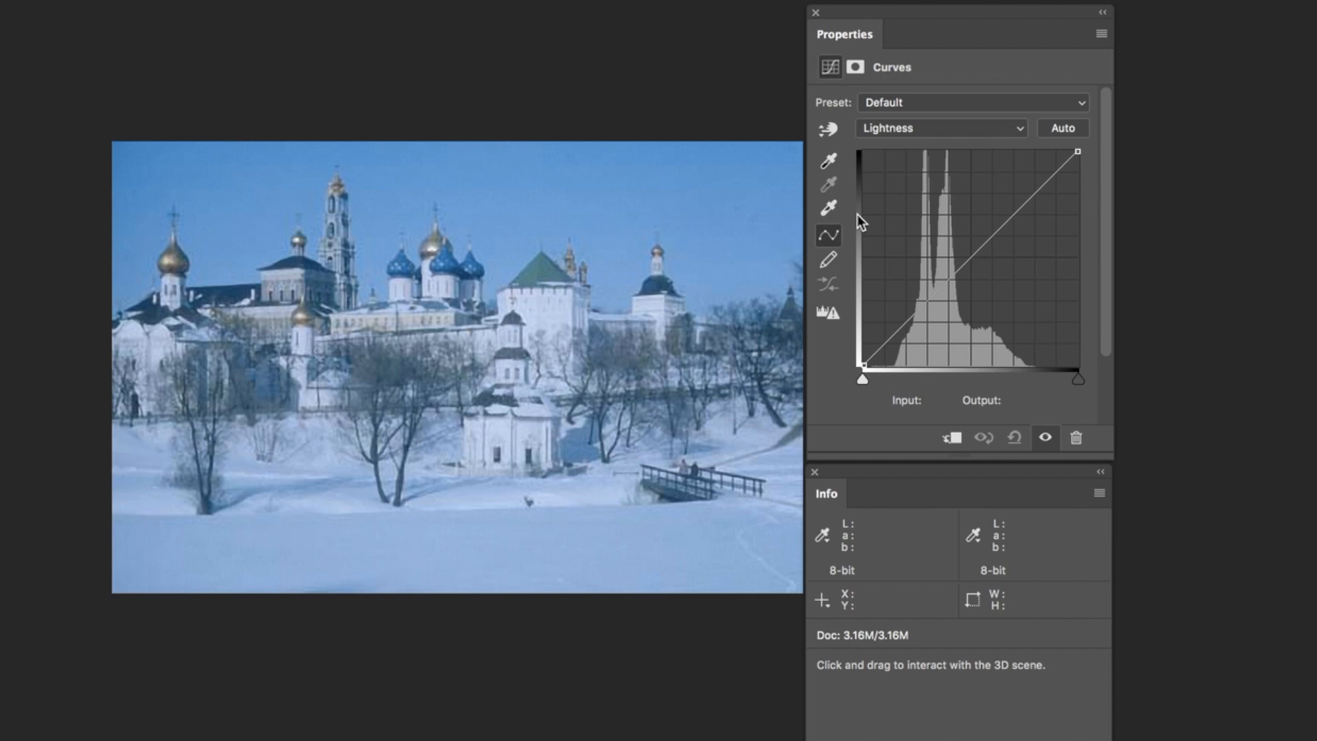
left_click(941, 128)
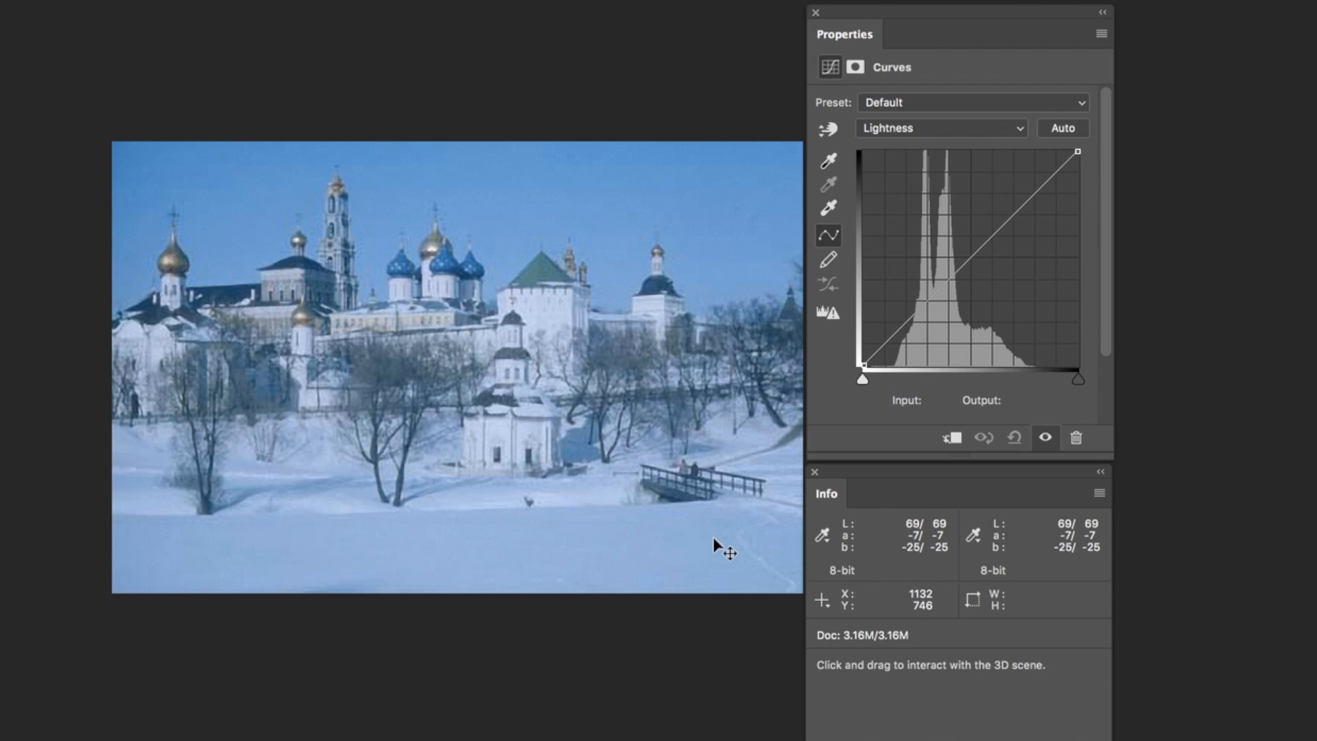
mouse_move(606, 550)
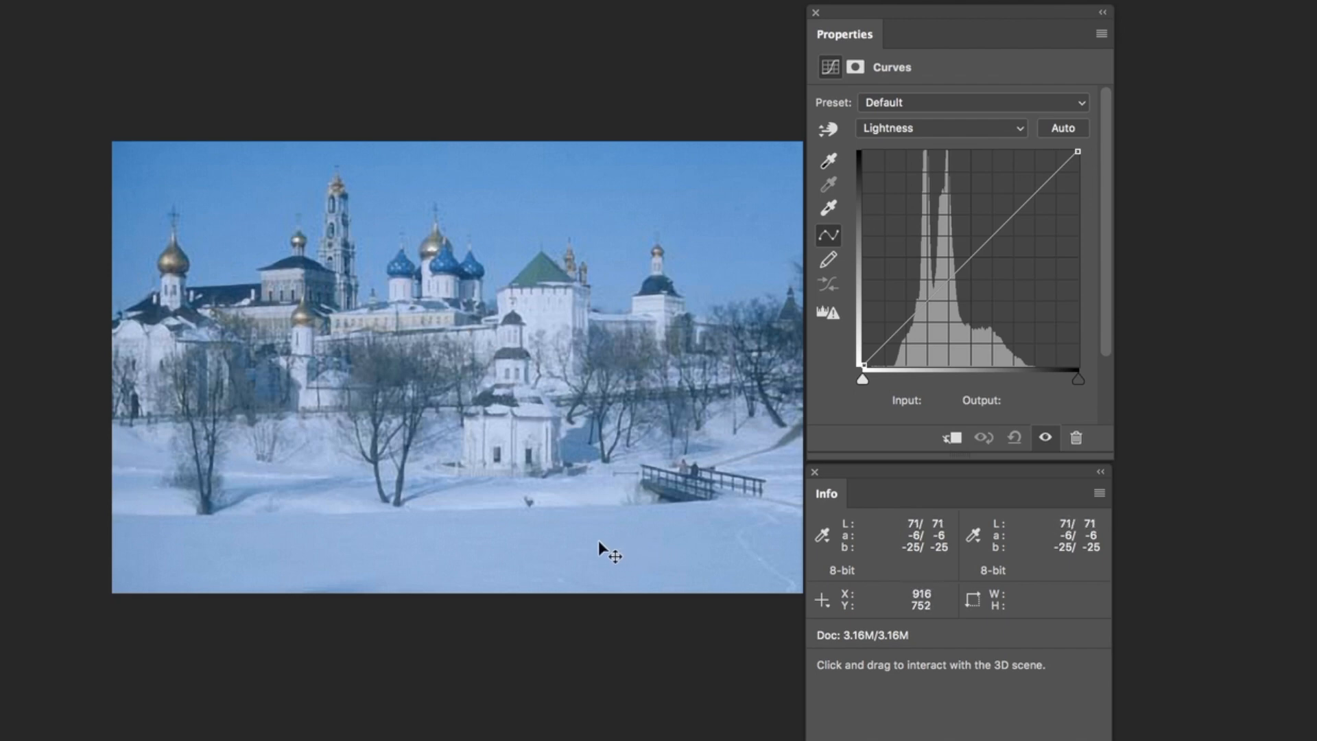
mouse_move(398, 546)
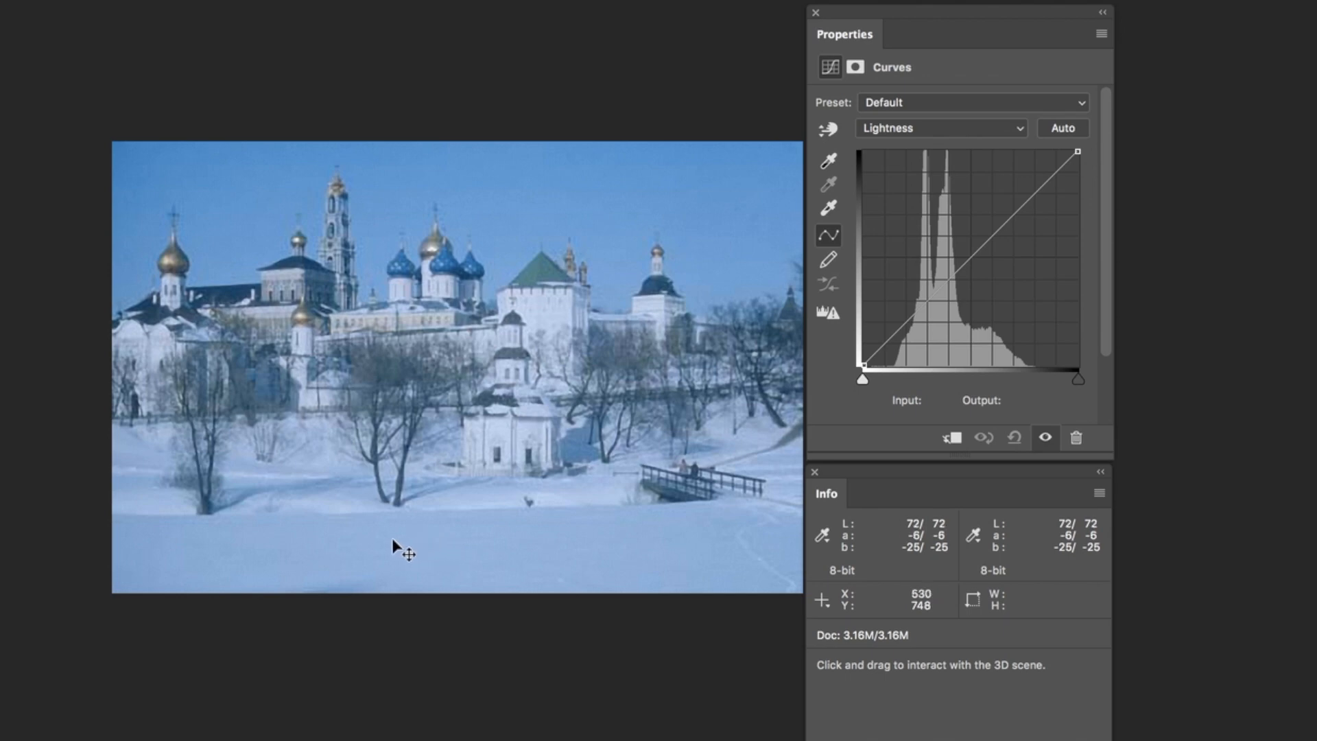
mouse_move(626, 365)
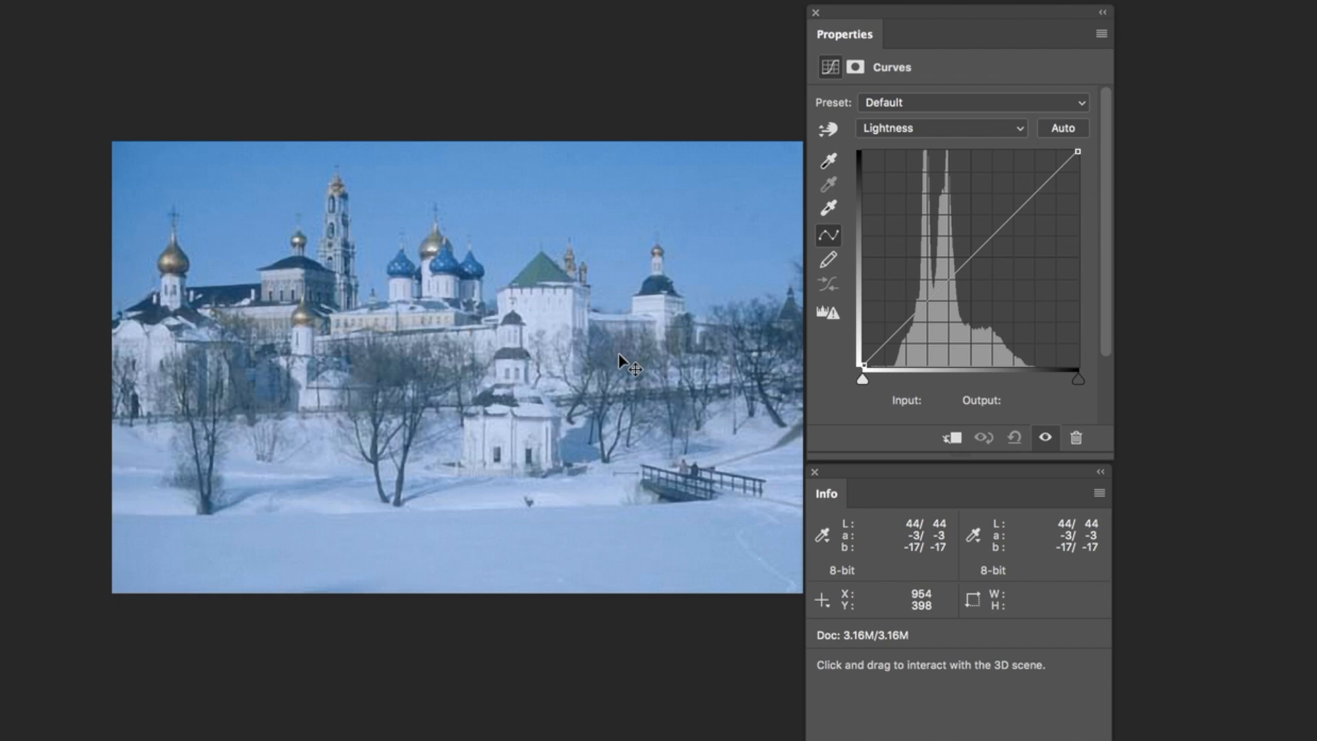
mouse_move(306, 435)
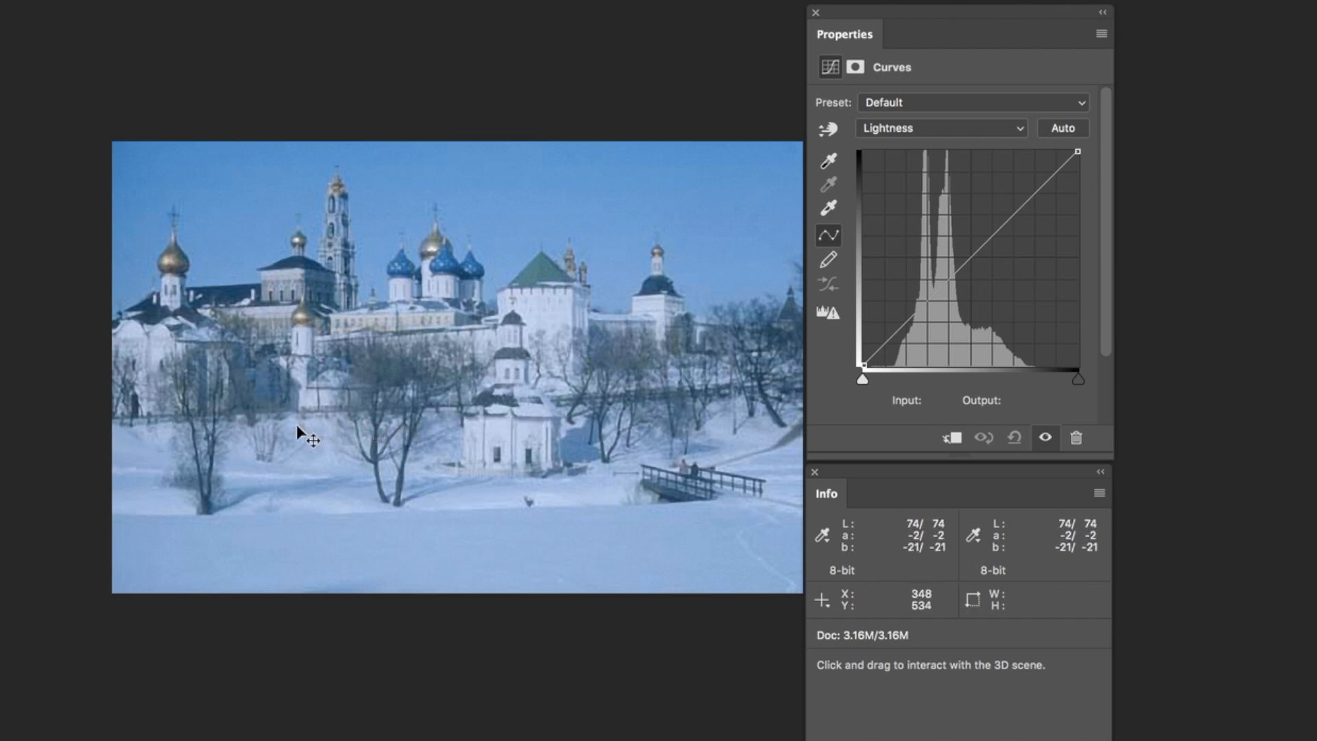
mouse_move(360, 530)
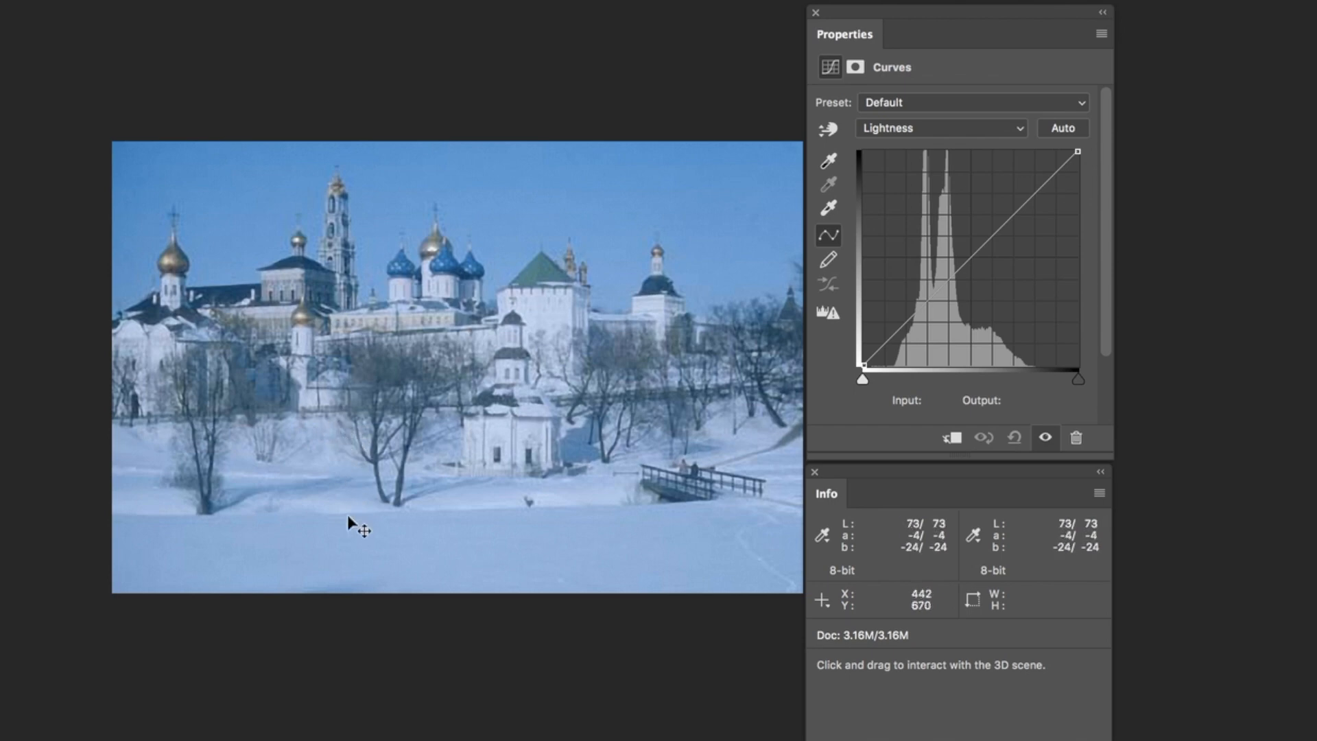
mouse_move(277, 395)
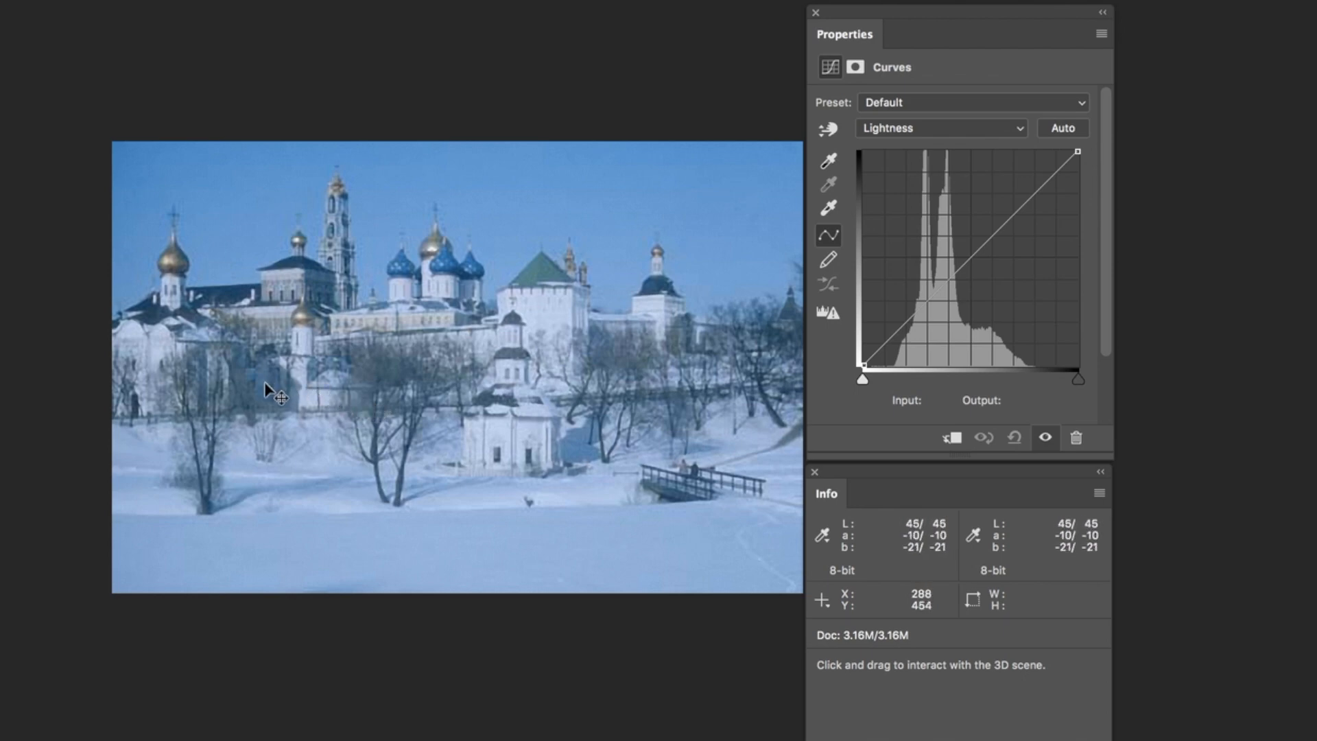
mouse_move(470, 545)
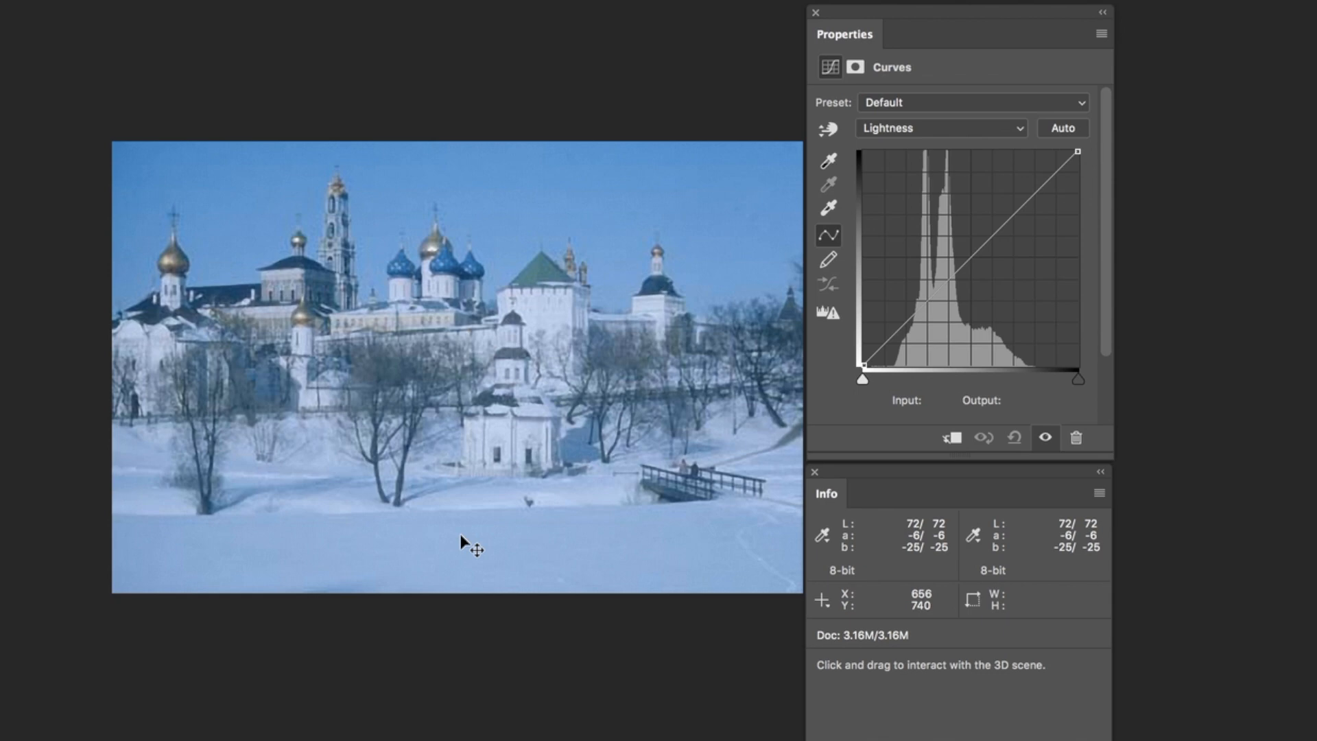
mouse_move(559, 326)
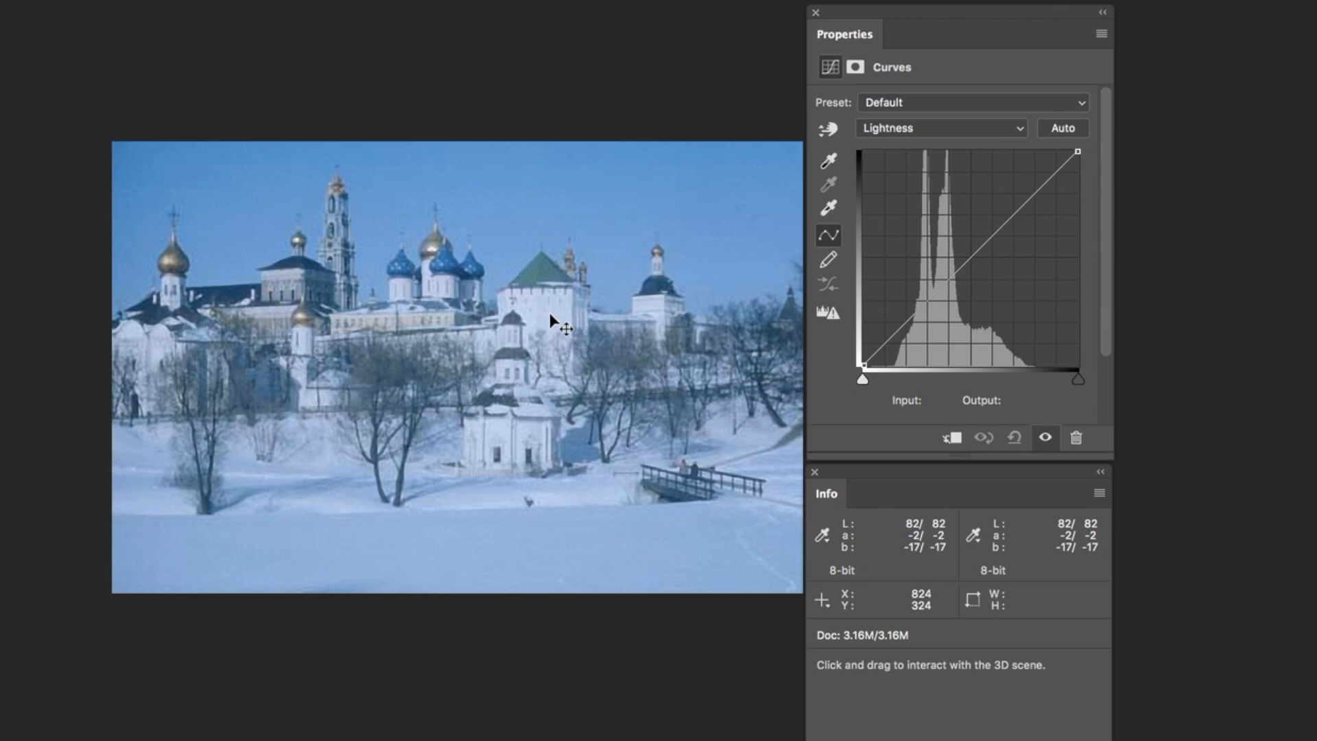
mouse_move(559, 378)
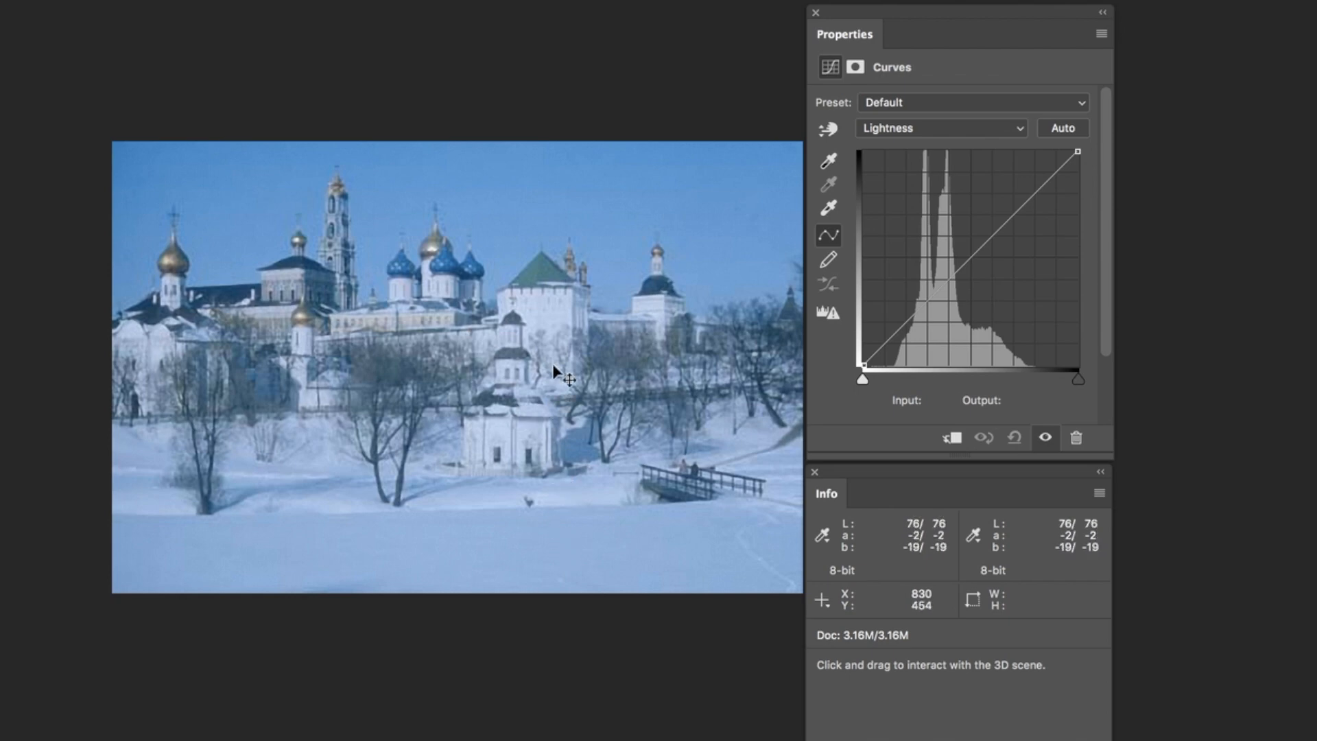
mouse_move(544, 560)
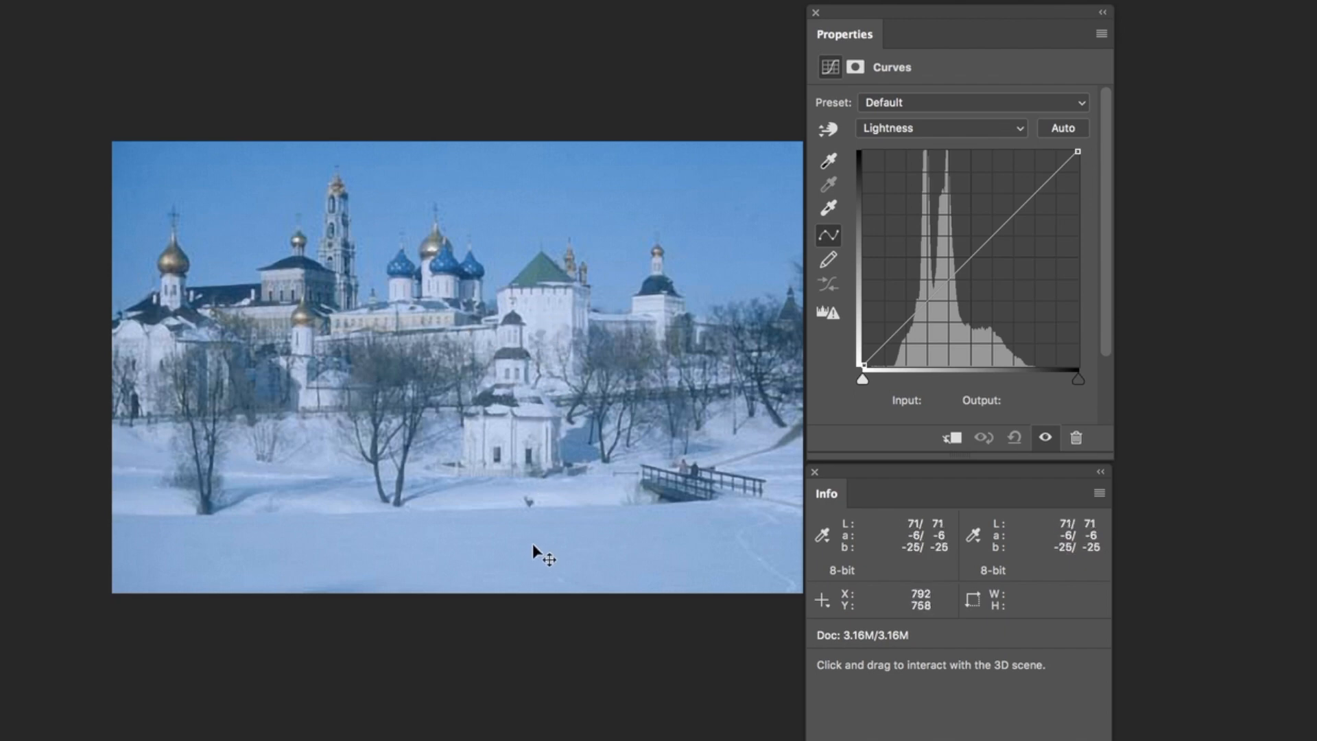
mouse_move(557, 562)
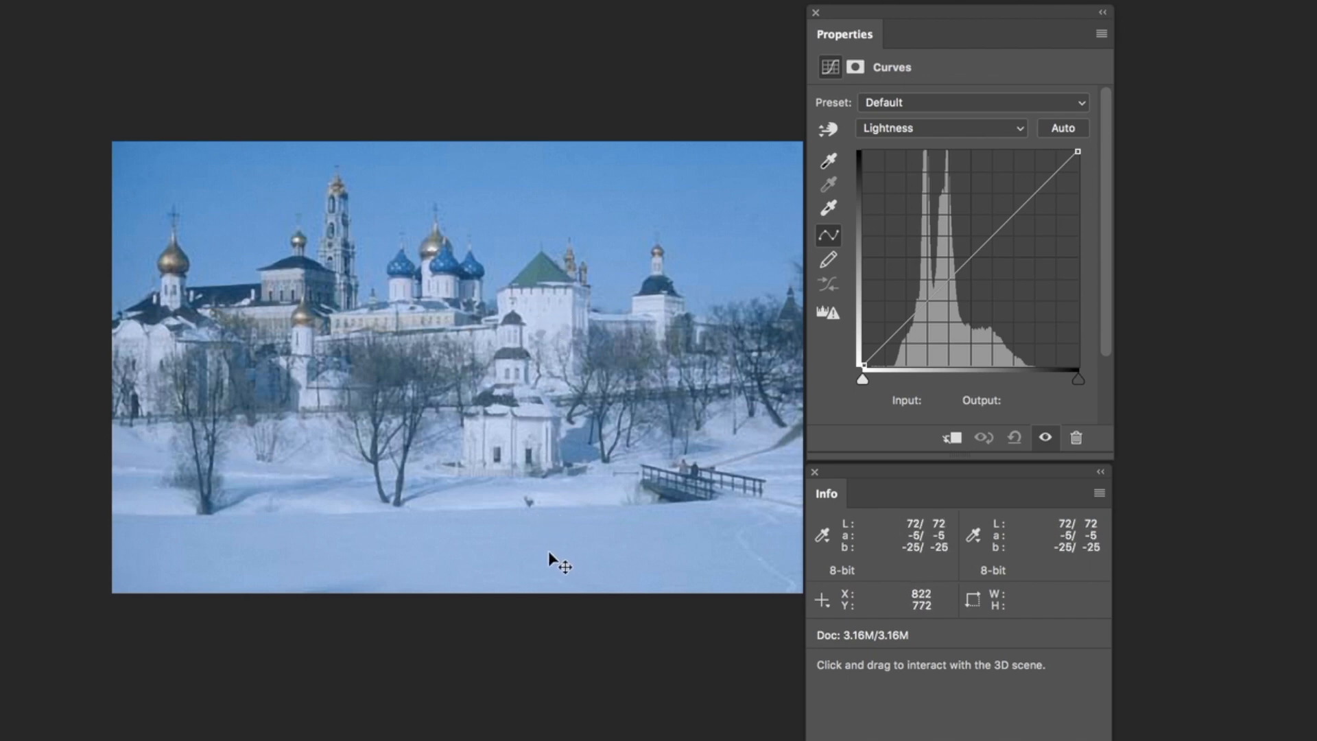
mouse_move(542, 545)
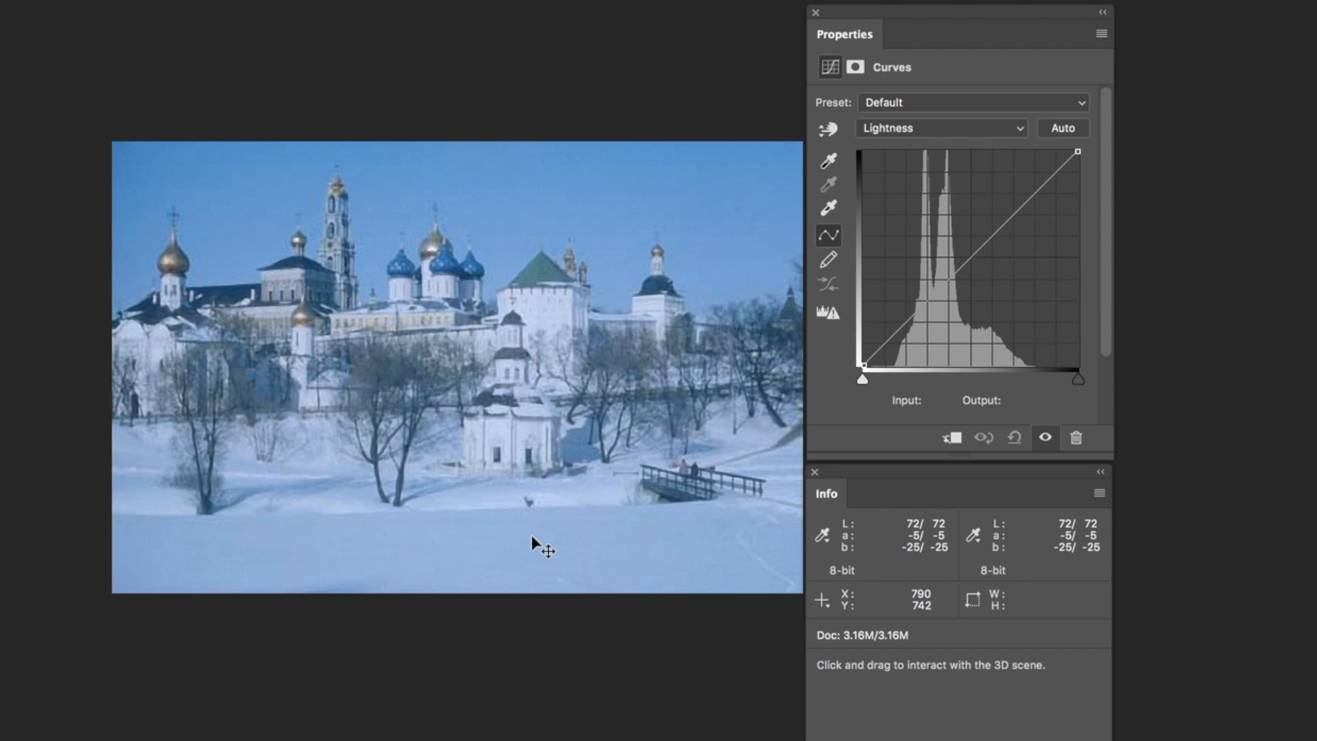
Switch the Curves adjustment to the a channel of the Lab image.
left_click(938, 128)
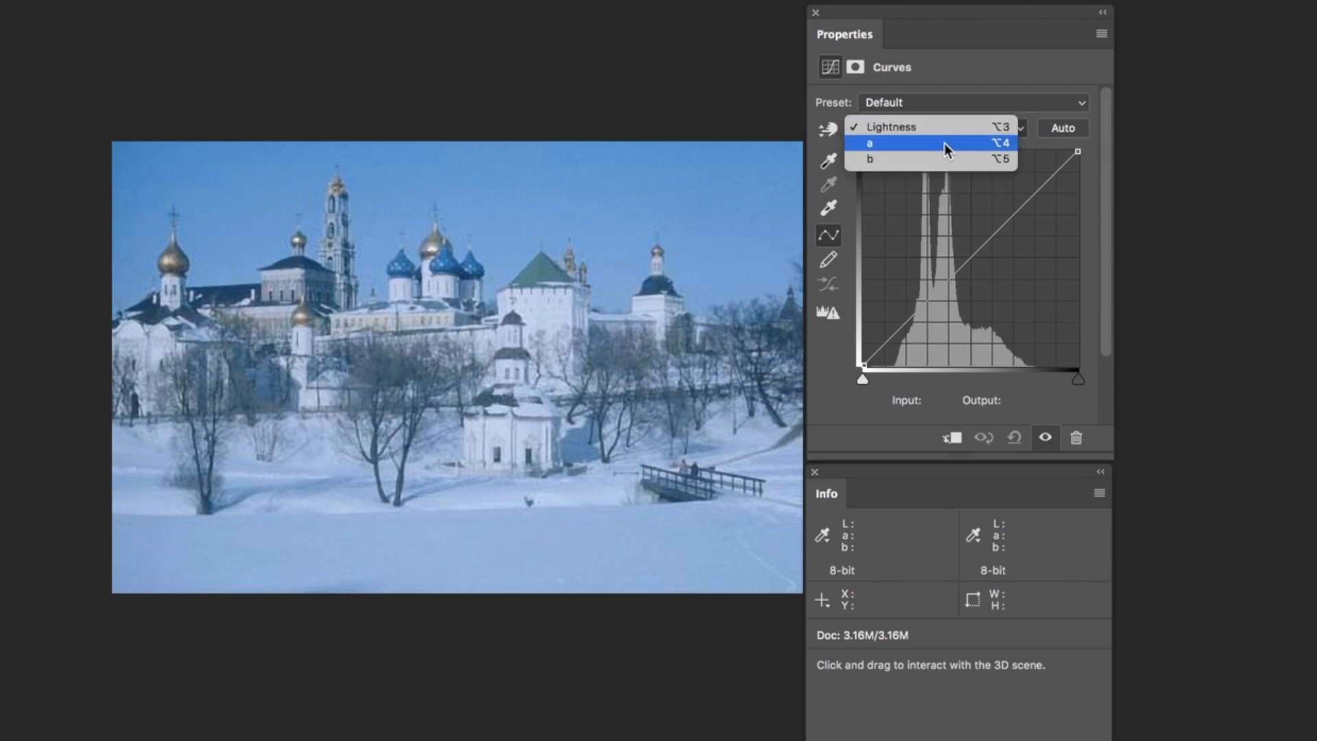
left_click(870, 143)
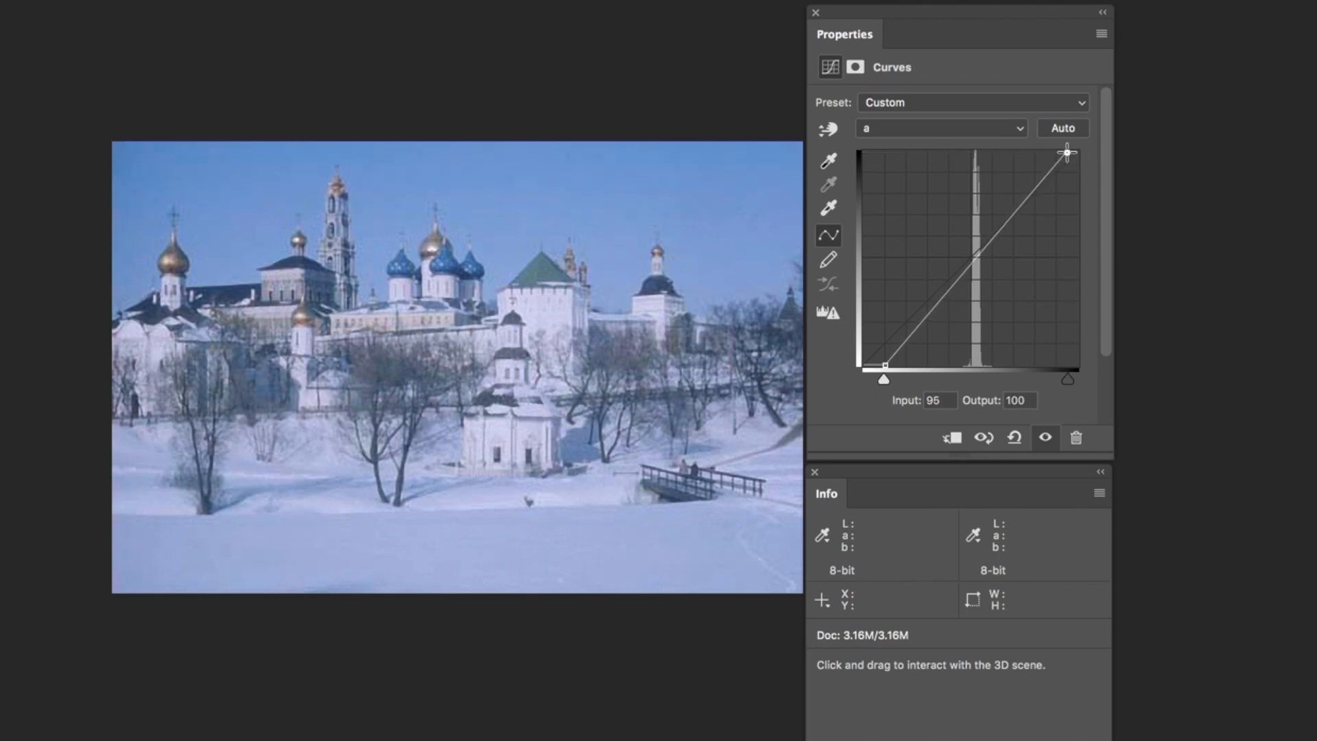
mouse_move(567, 326)
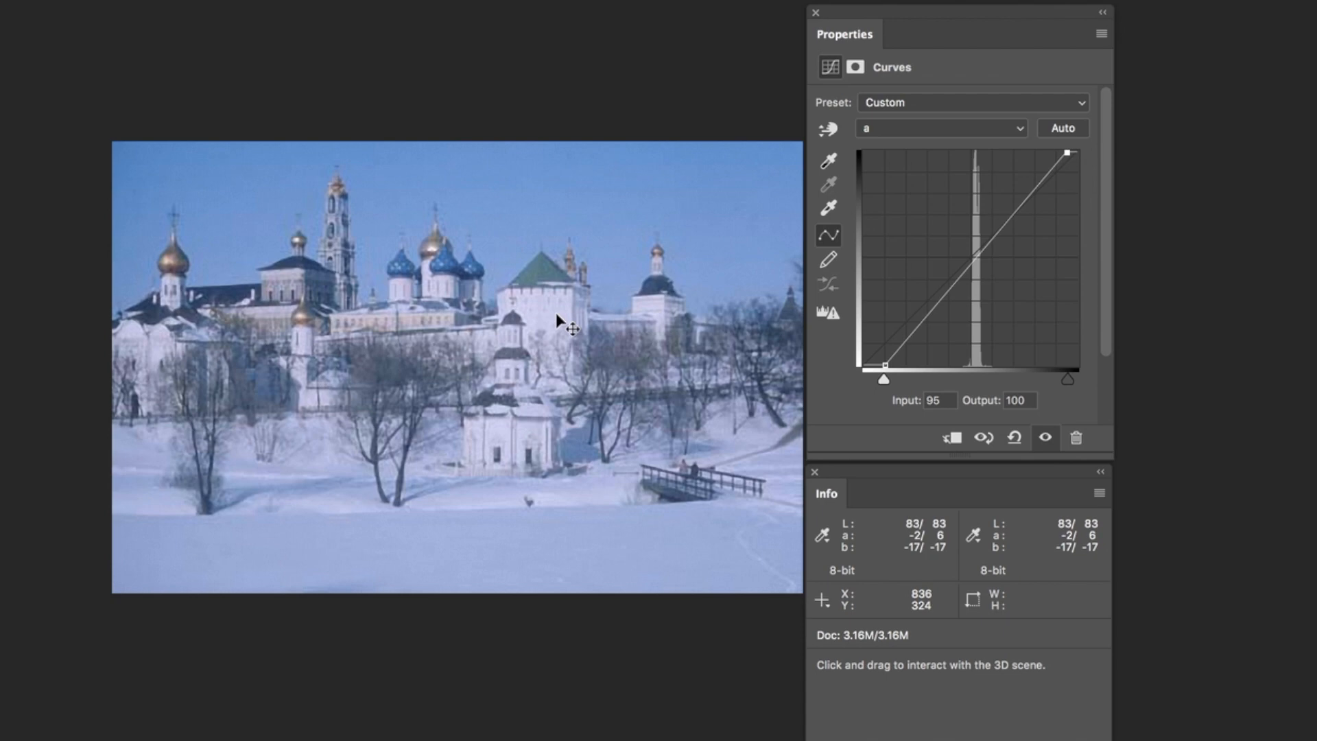
mouse_move(565, 556)
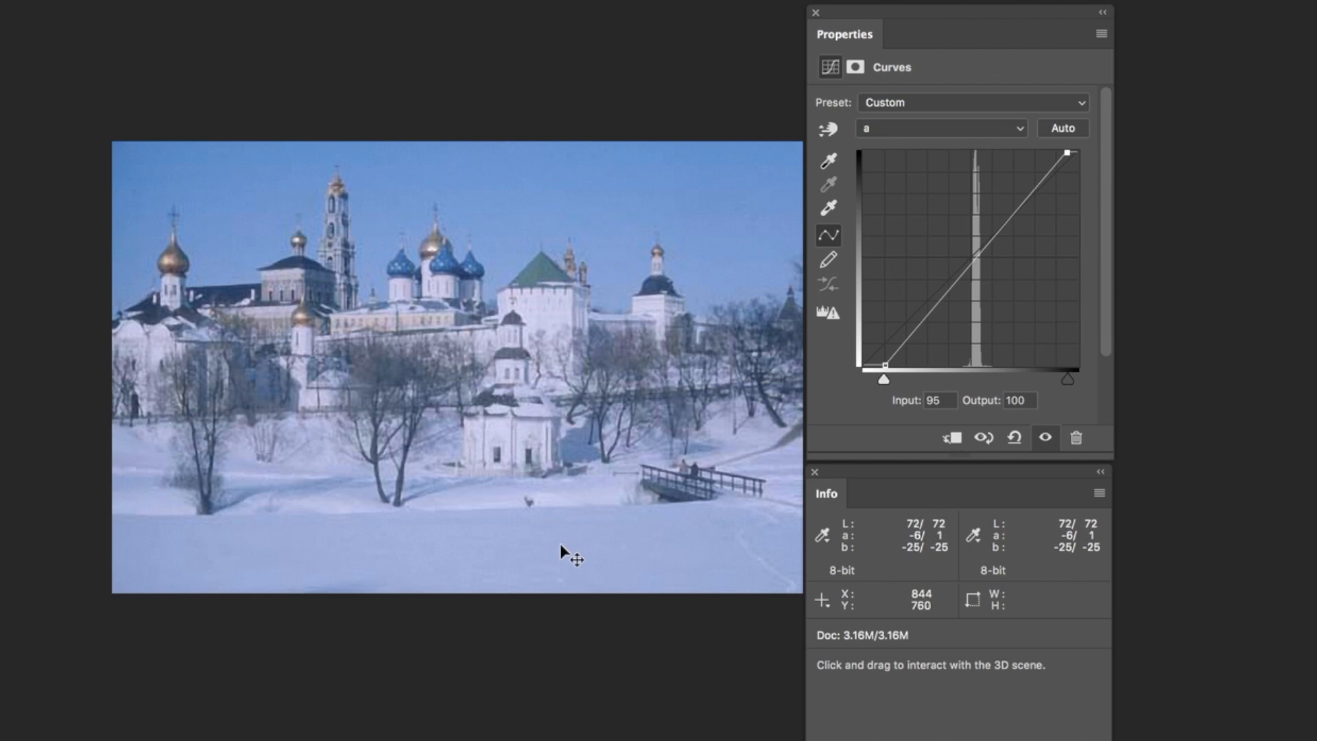
mouse_move(906, 337)
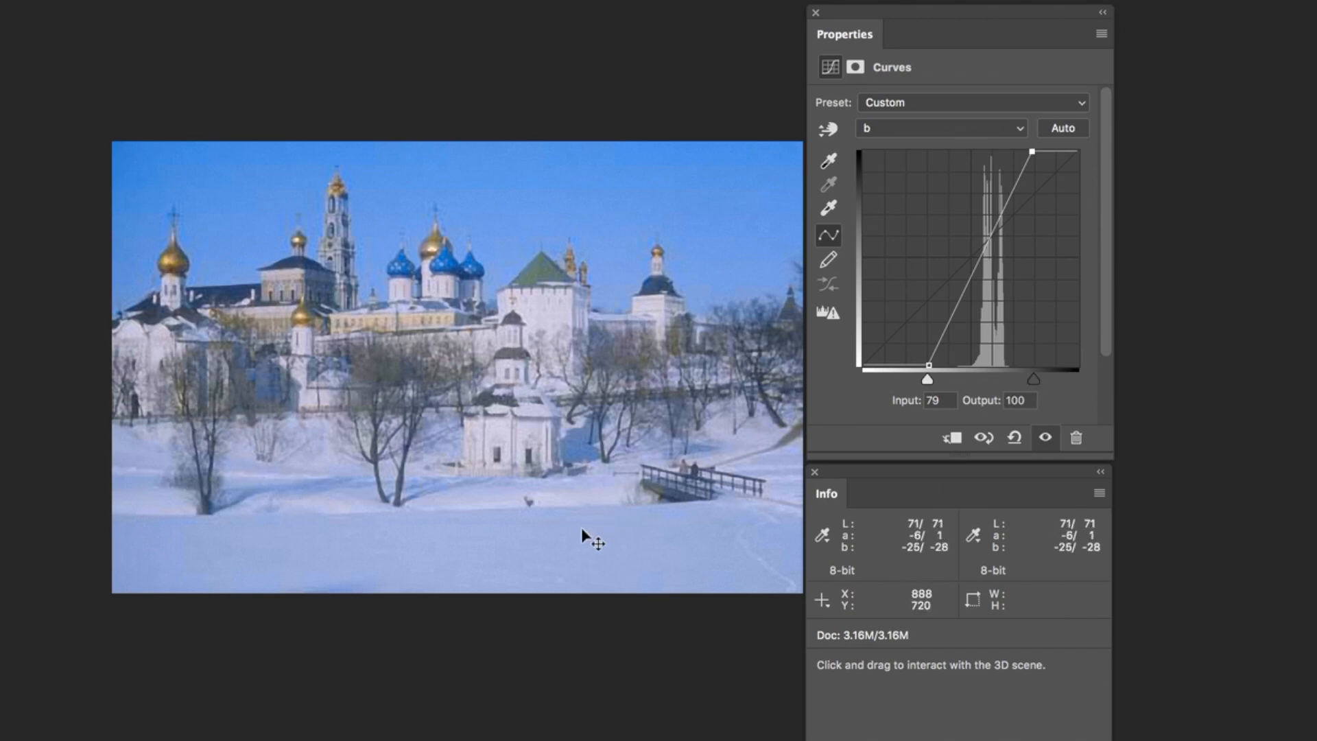
mouse_move(617, 545)
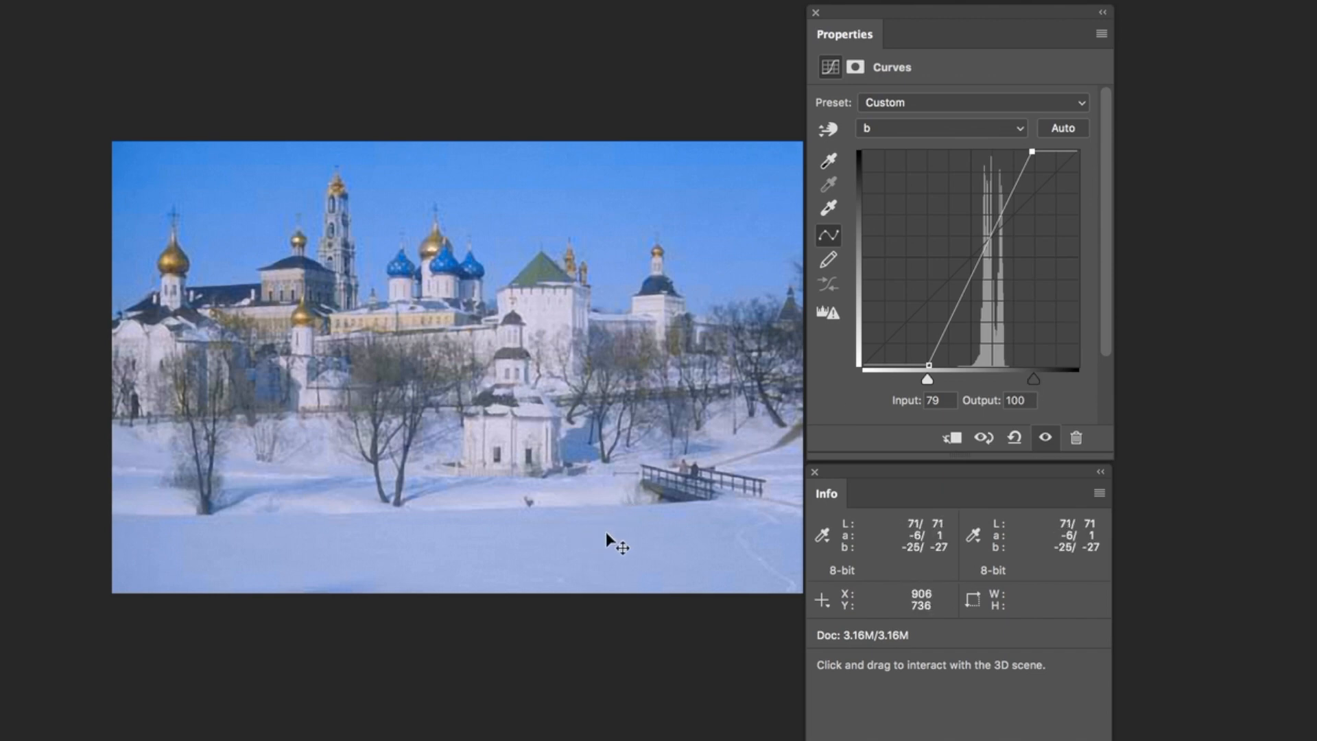
mouse_move(1033, 163)
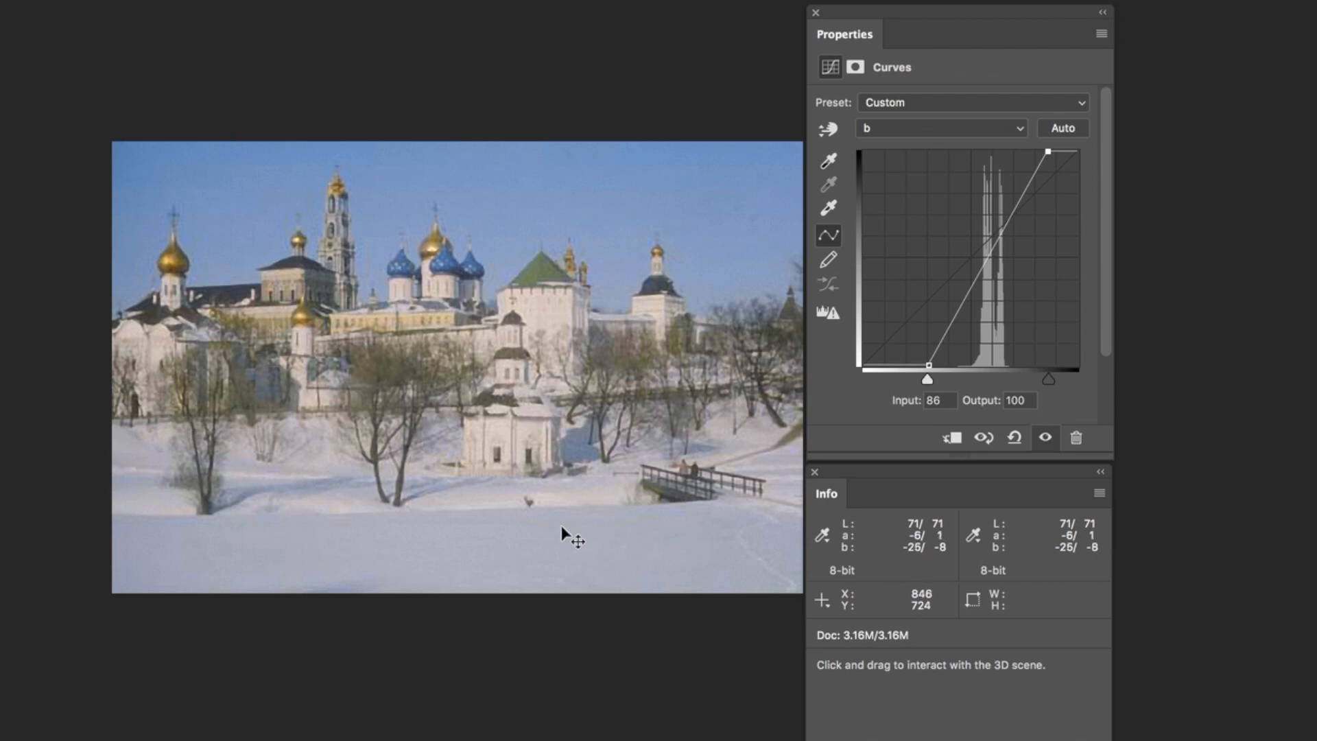
mouse_move(407, 379)
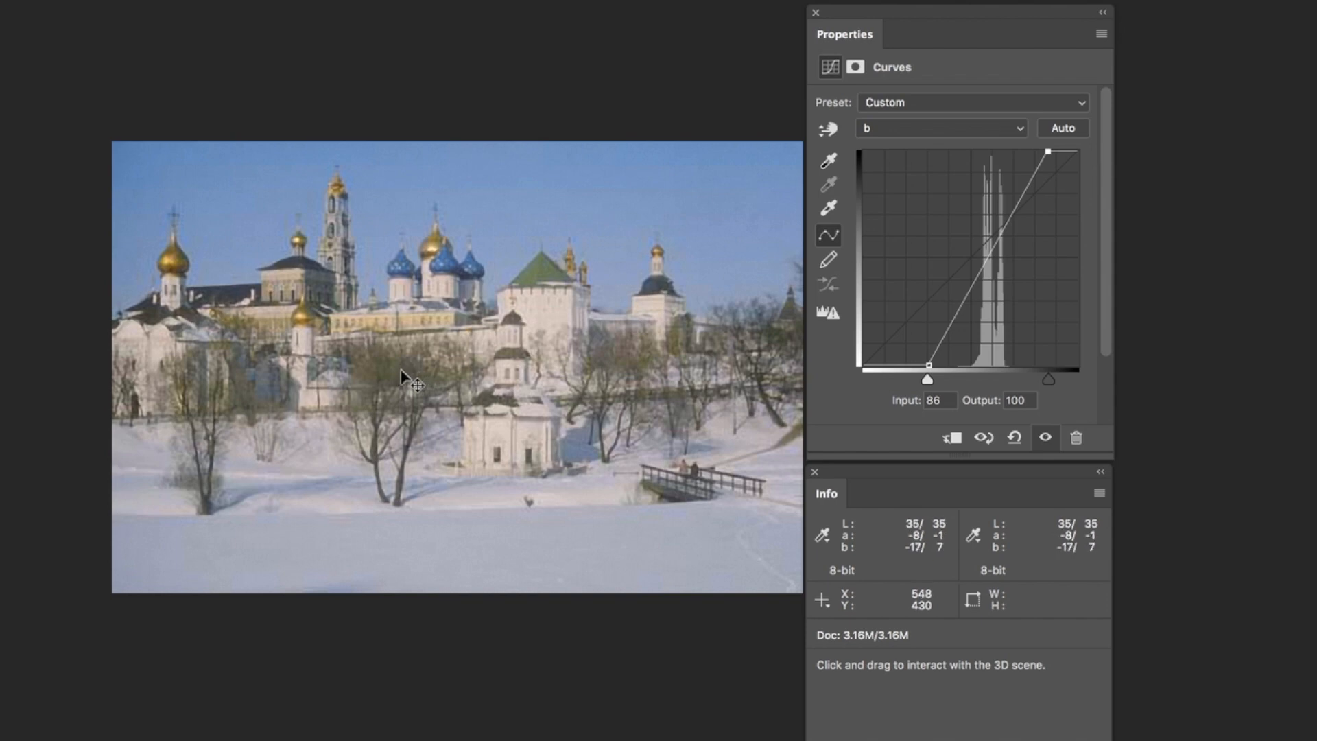
mouse_move(1053, 386)
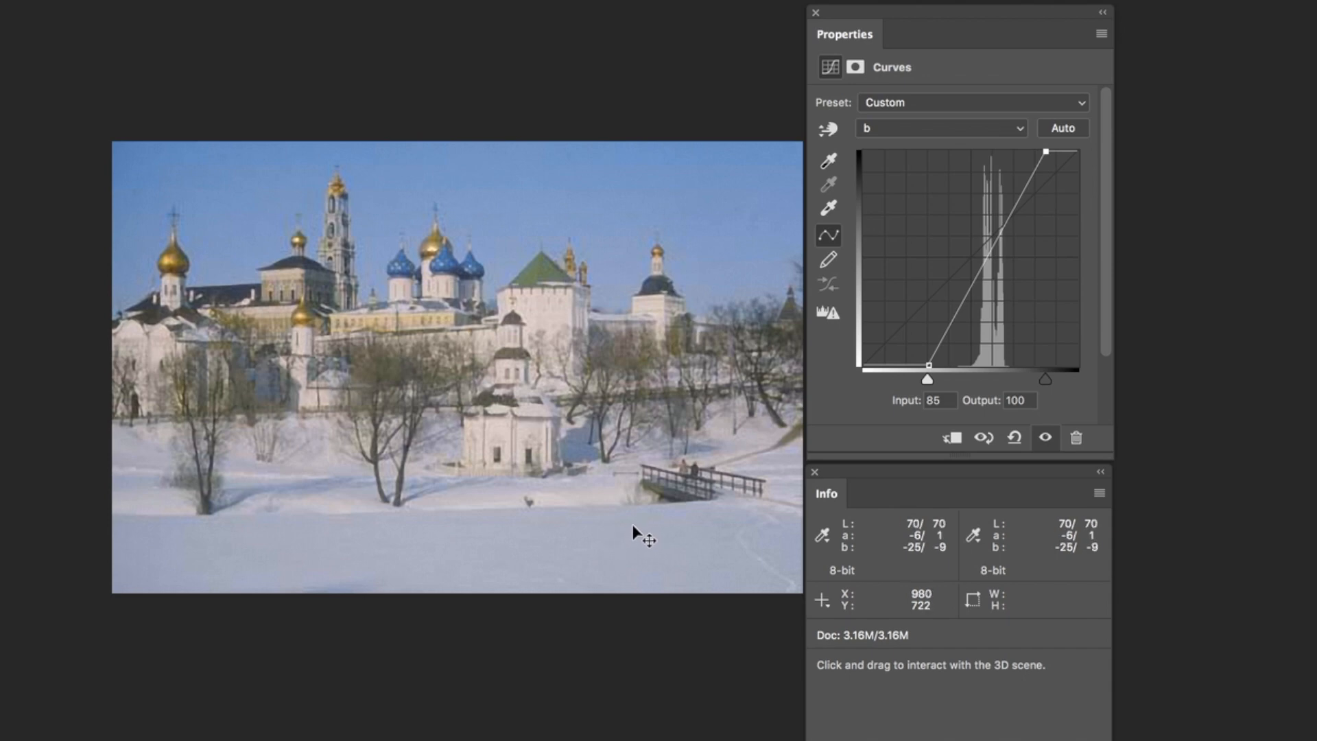
Bring up the Curves channel choices after settling the b curve endpoint at input 85.
left_click(940, 128)
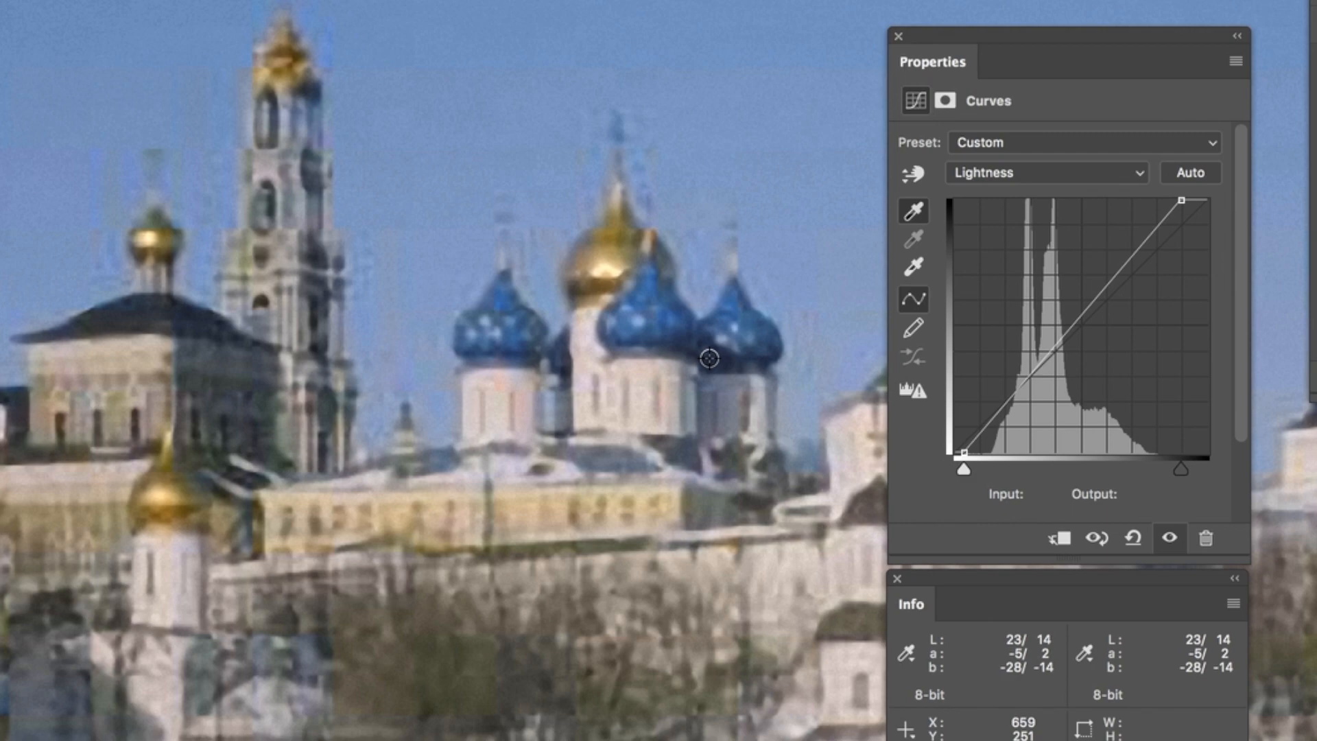
Choose the Set Black Point eyedropper for the Lightness curve.
left_click(1087, 474)
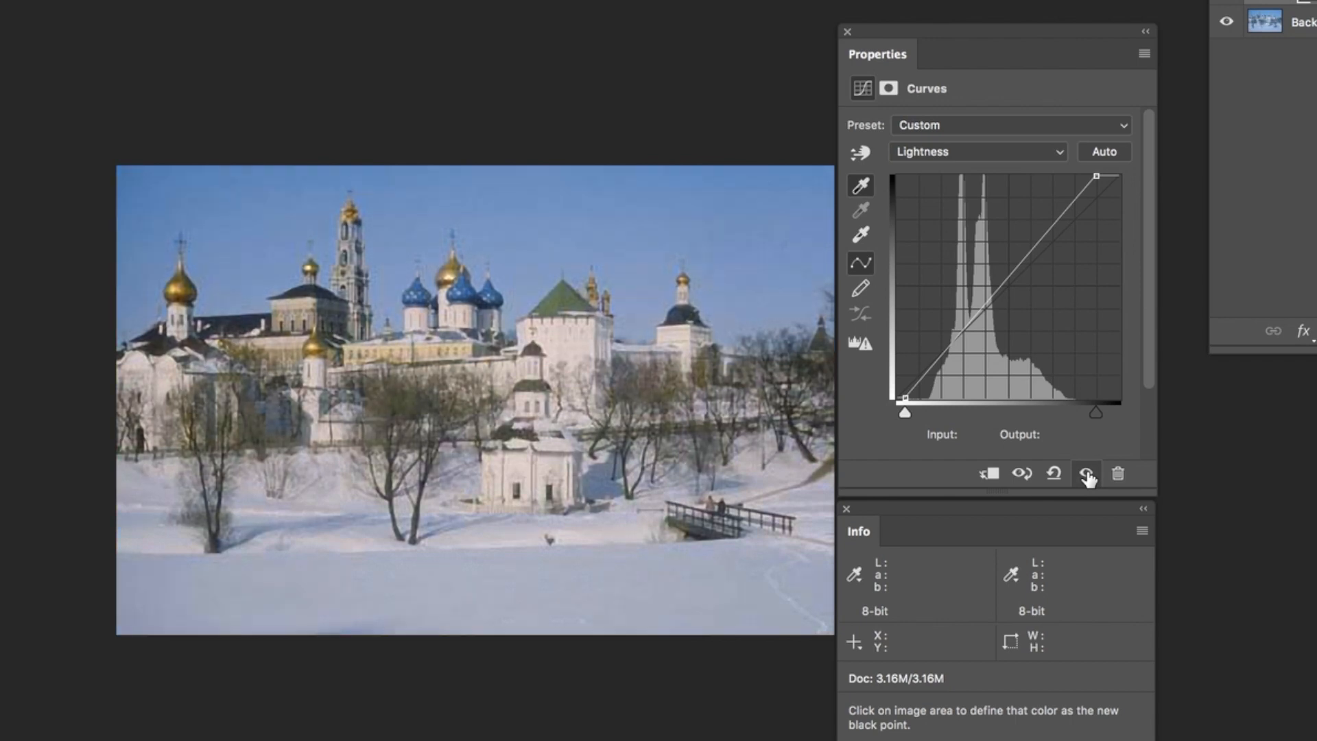
Toggle the Curves layer visibility to compare the photo before and after.
left_click(976, 152)
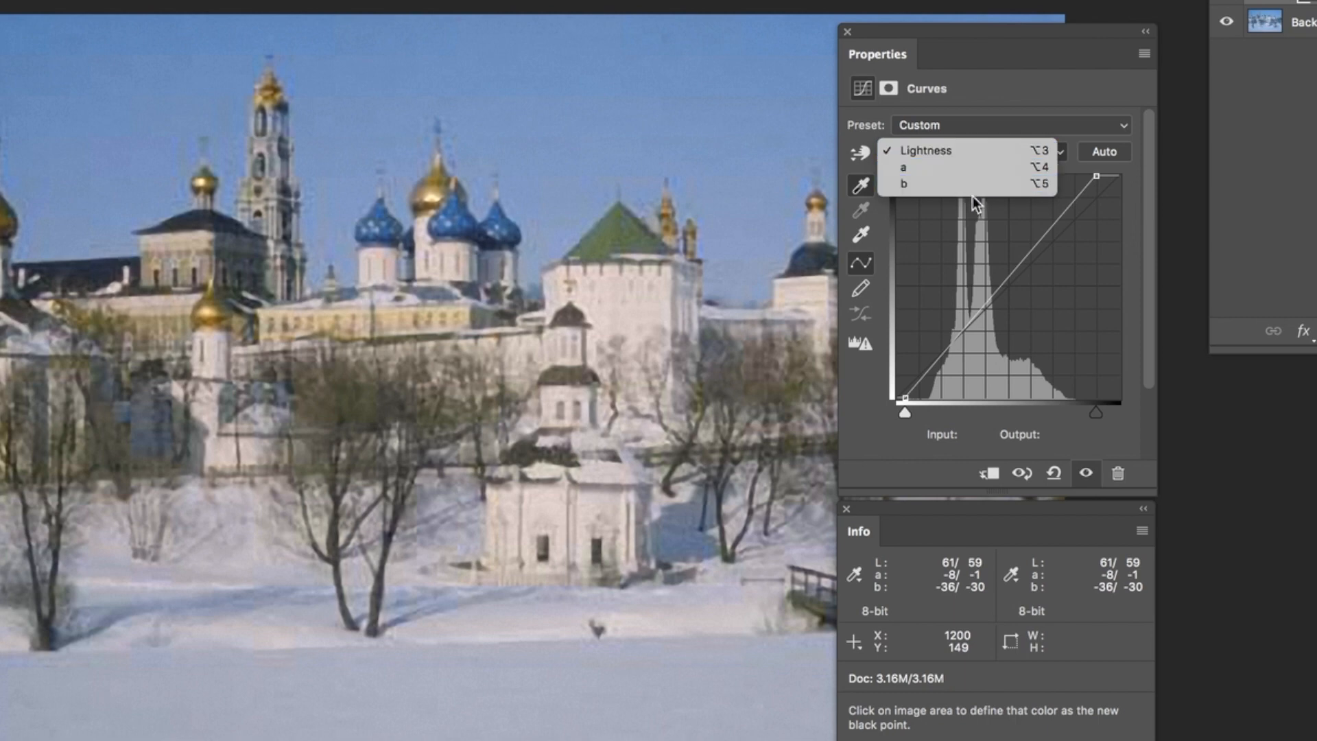
Switch the Curves adjustment back to the b channel to check the blue domes.
left_click(905, 184)
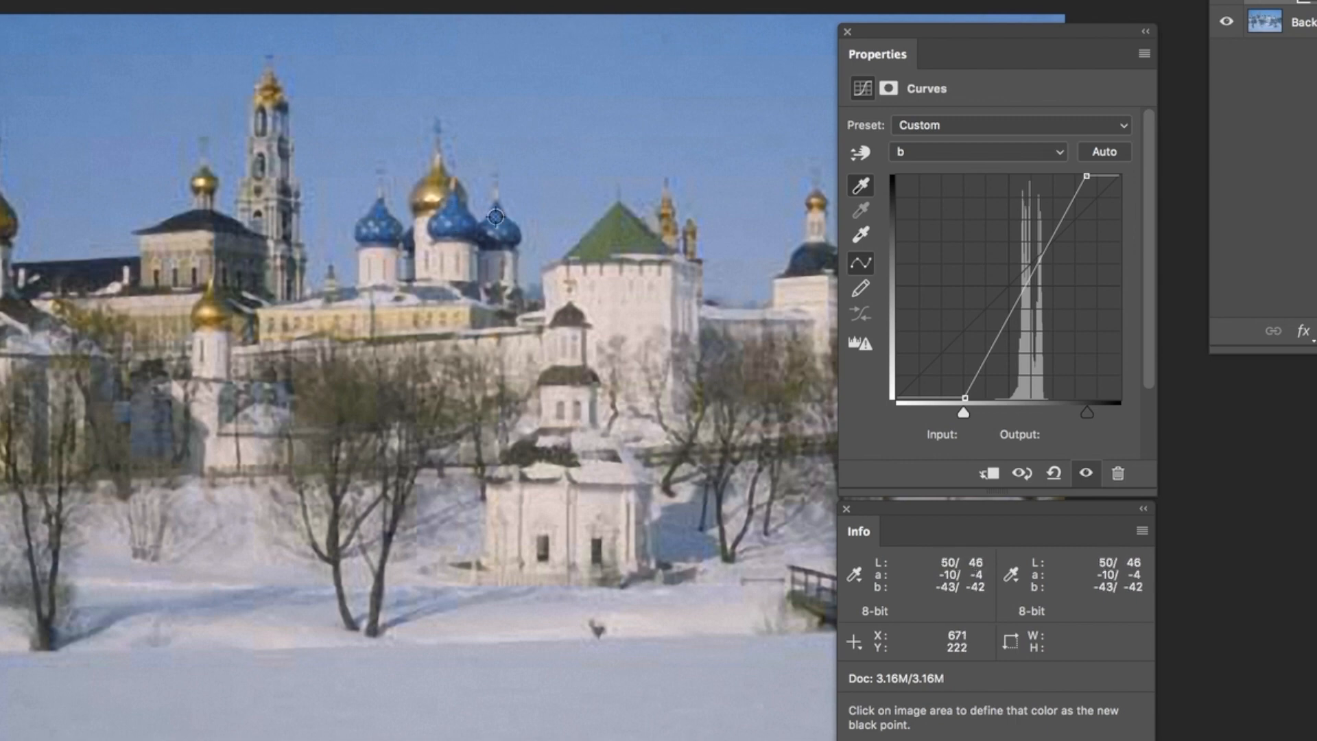
mouse_move(451, 205)
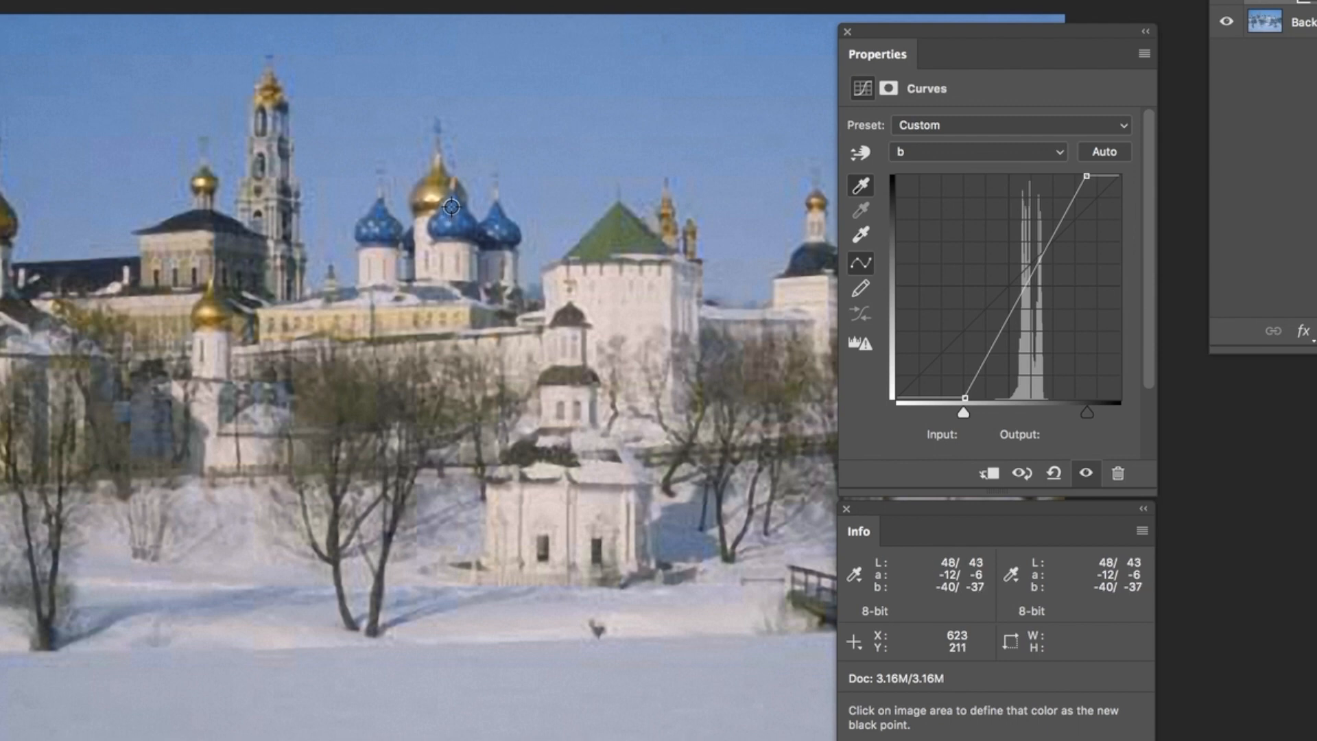